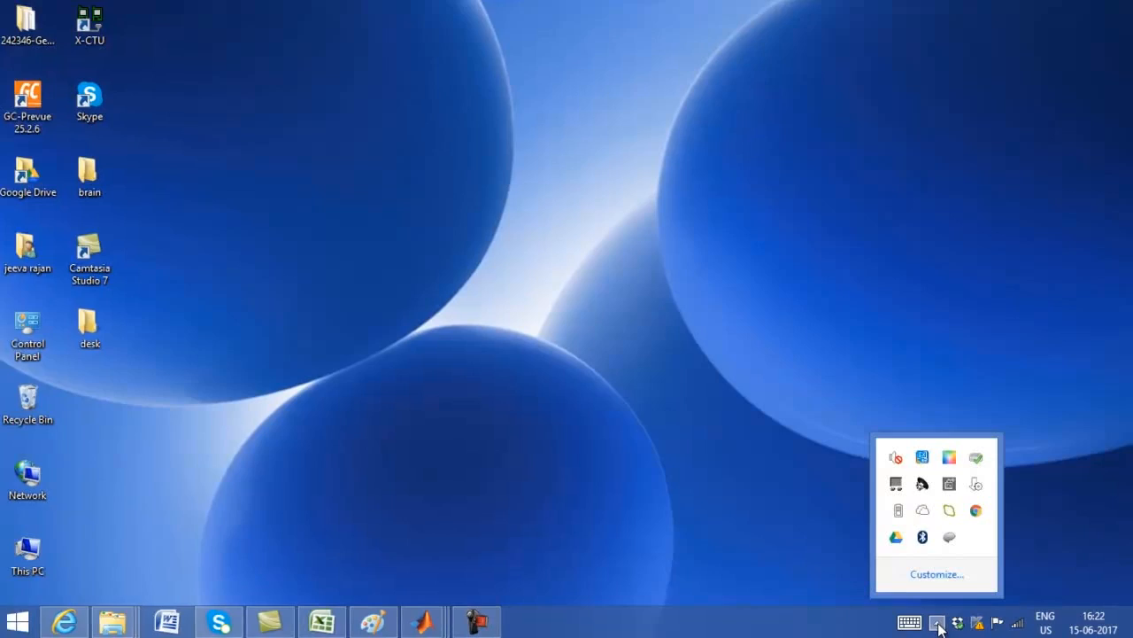
right_click(923, 537)
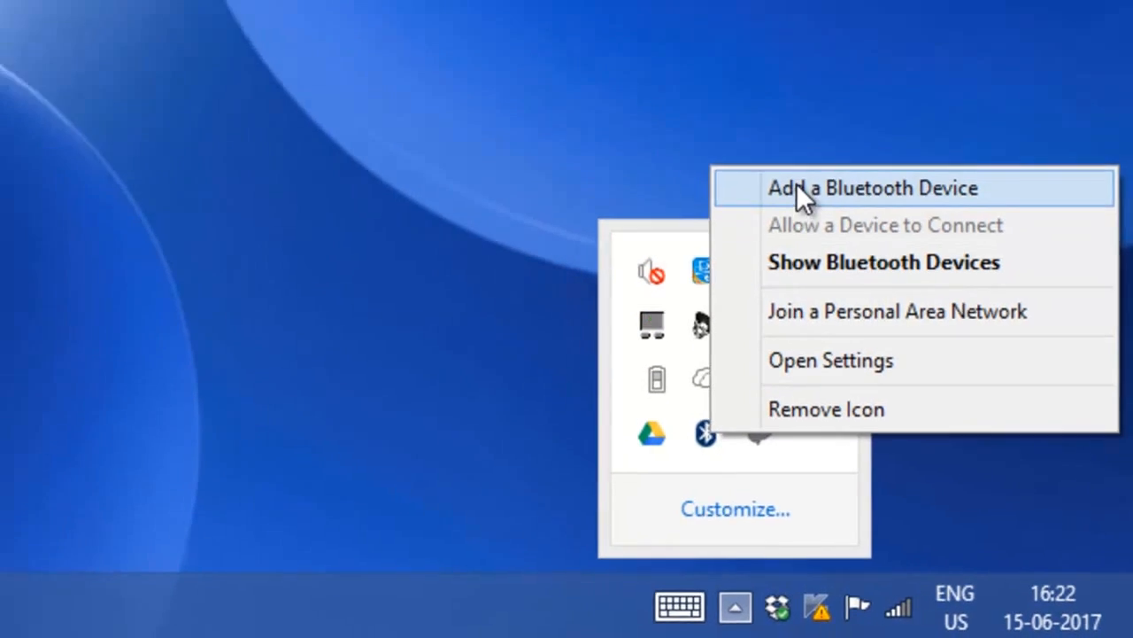
left_click(874, 187)
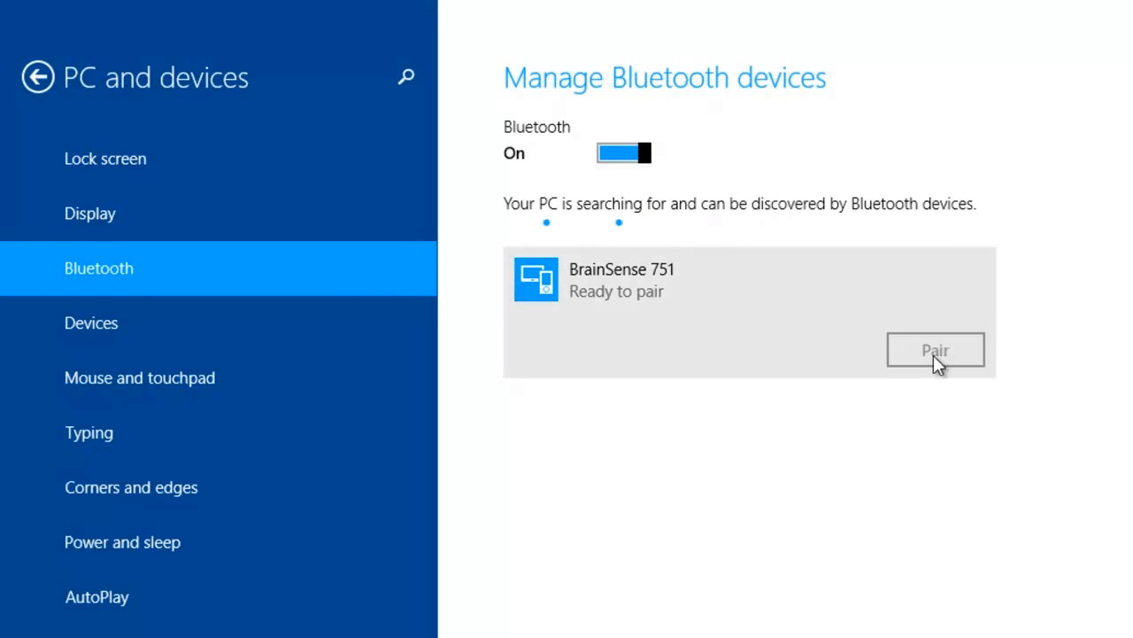
left_click(936, 349)
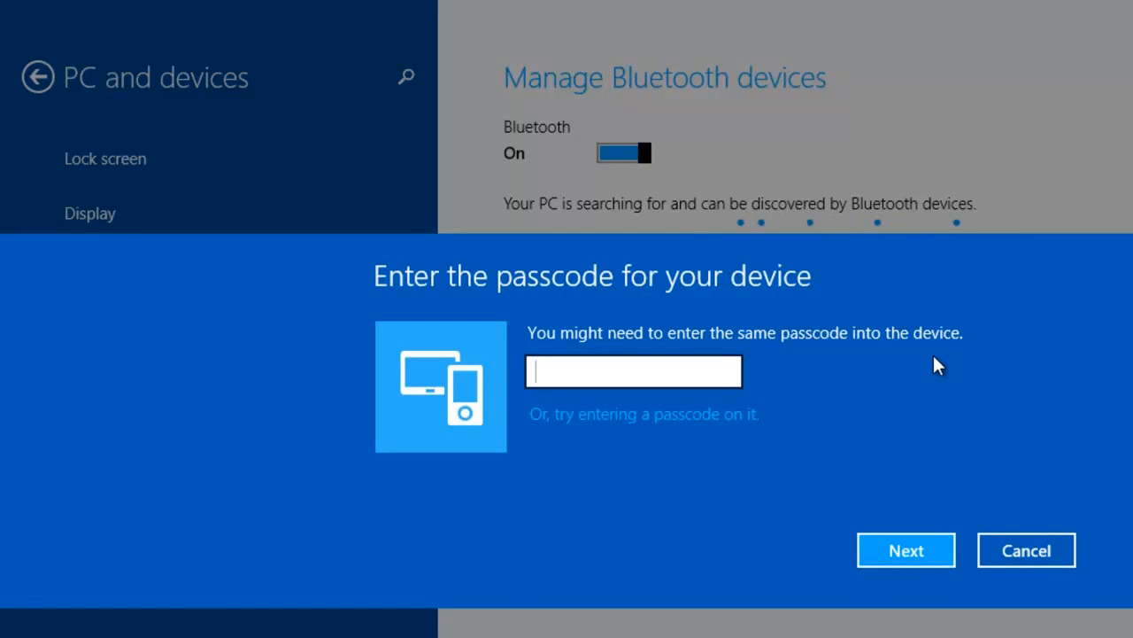
type("0000")
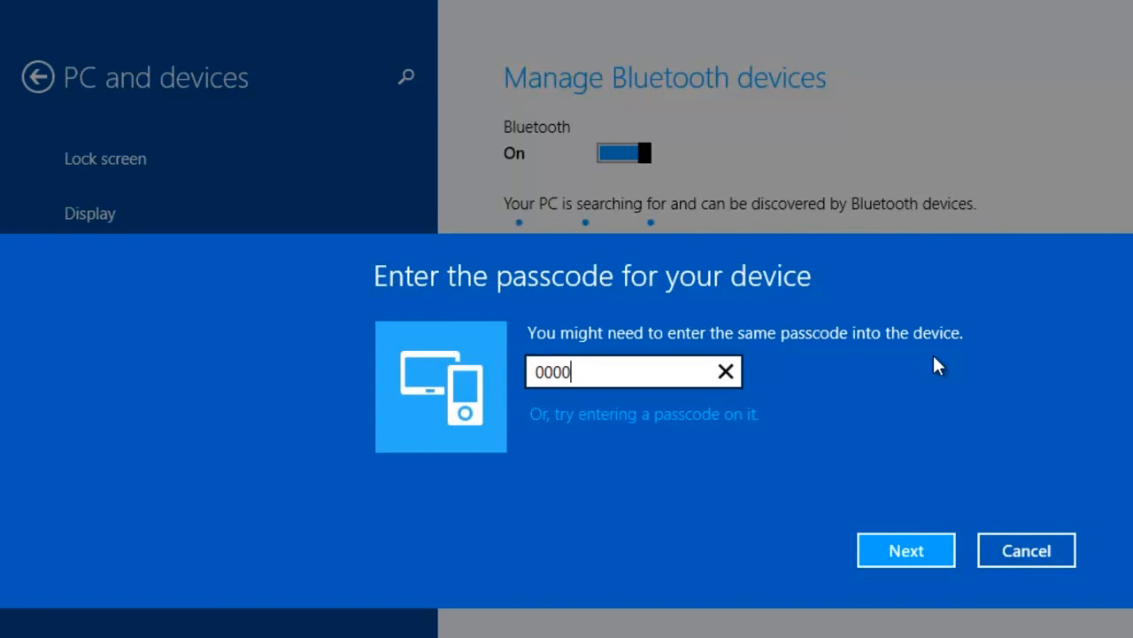
left_click(907, 549)
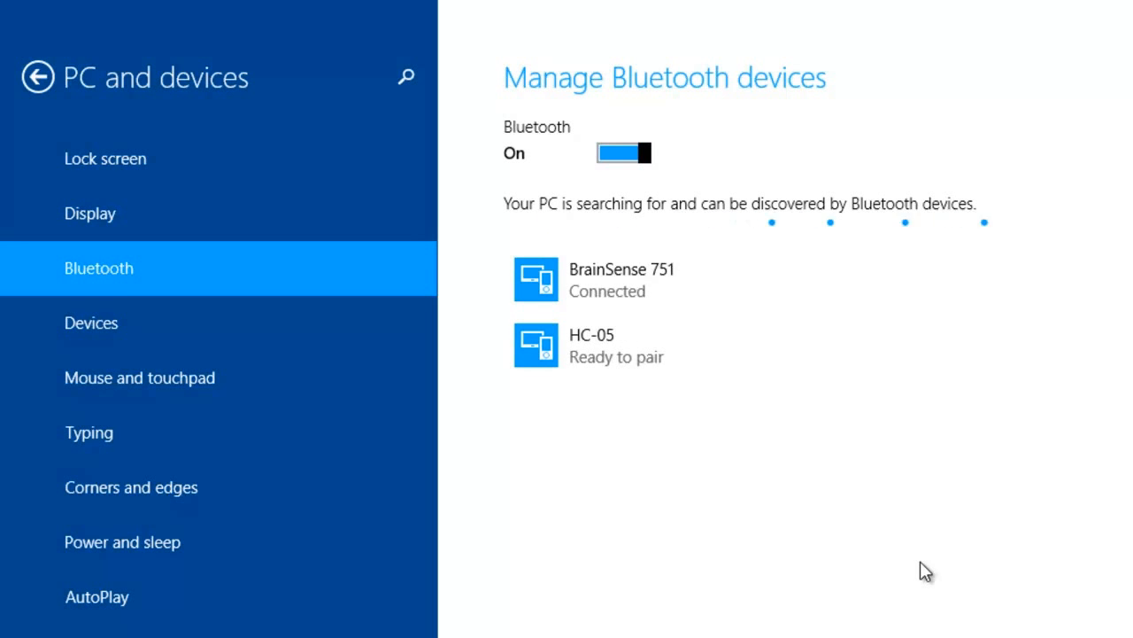
mouse_move(758, 530)
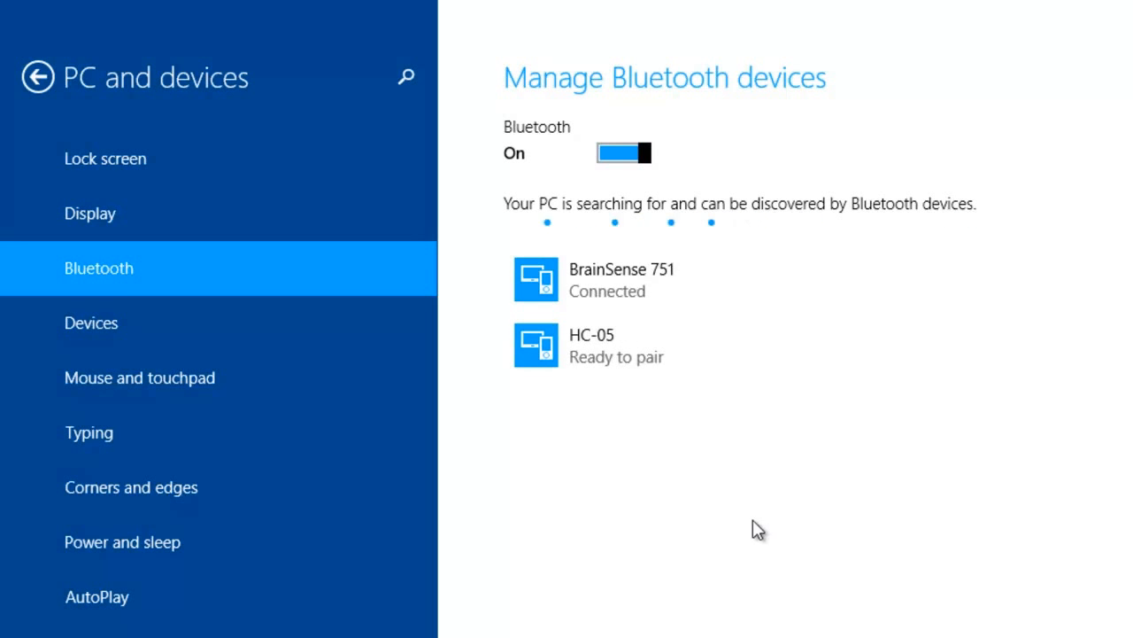
left_click(620, 345)
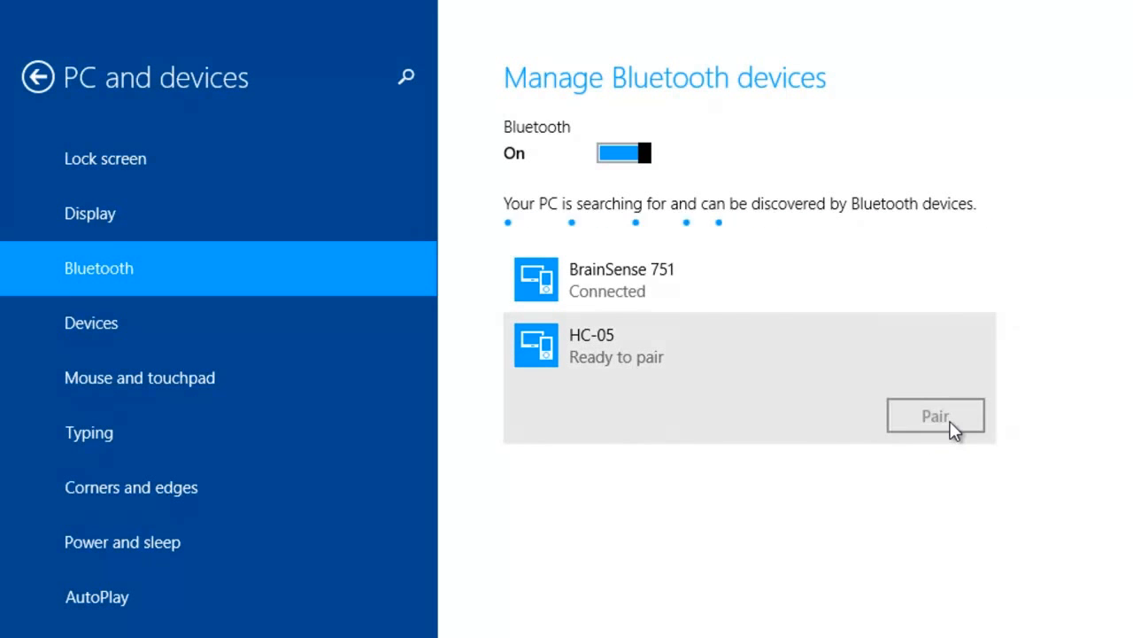
left_click(935, 416)
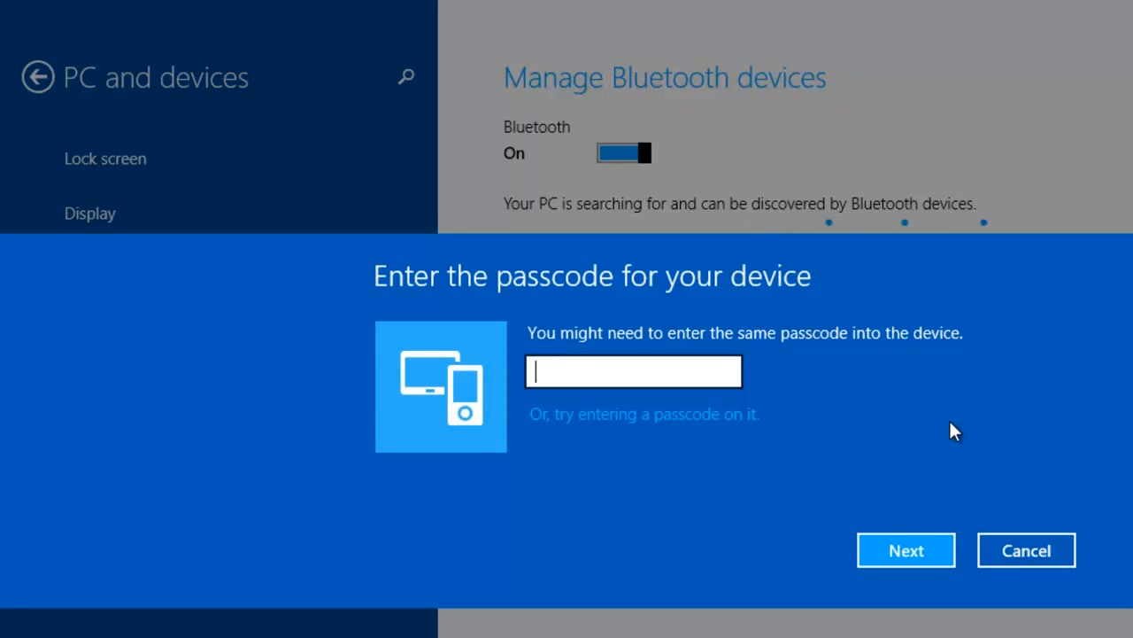
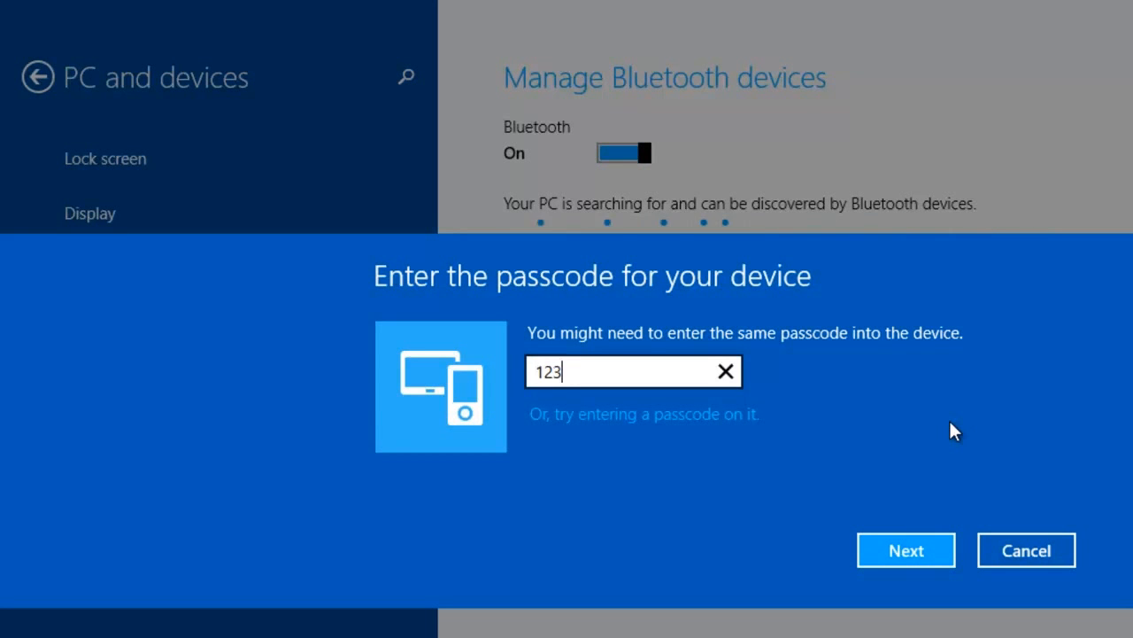
left_click(906, 549)
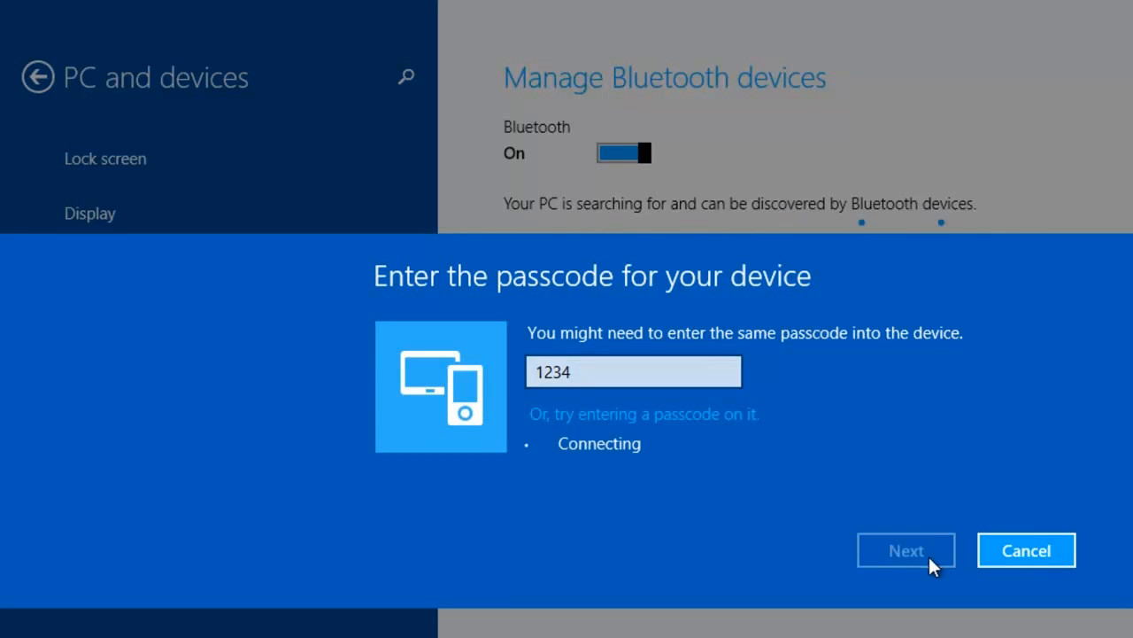
left_click(906, 549)
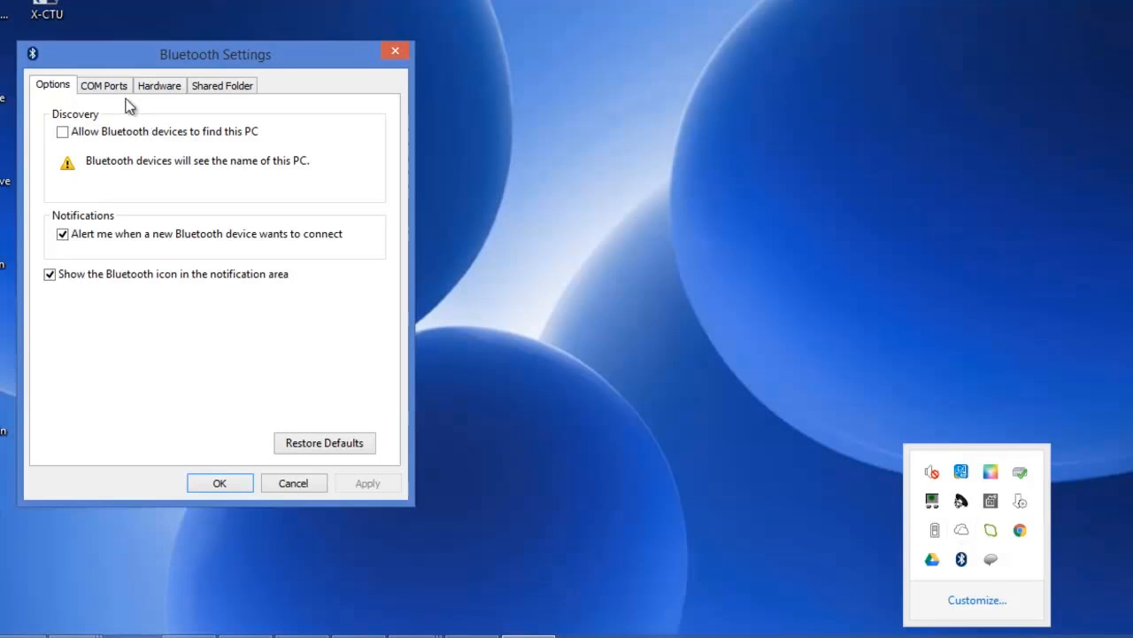
Step: Read the COM Ports assignments (BrainSense COM4/5, HC-05 COM6/7) and close Bluetooth Settings
left_click(102, 85)
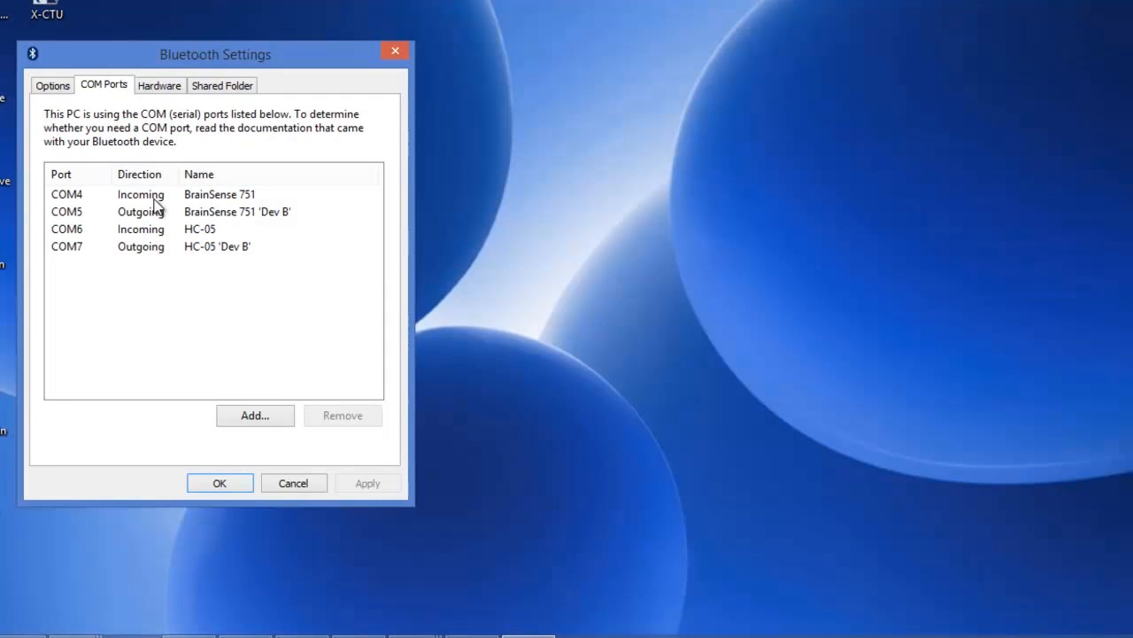
mouse_move(393, 64)
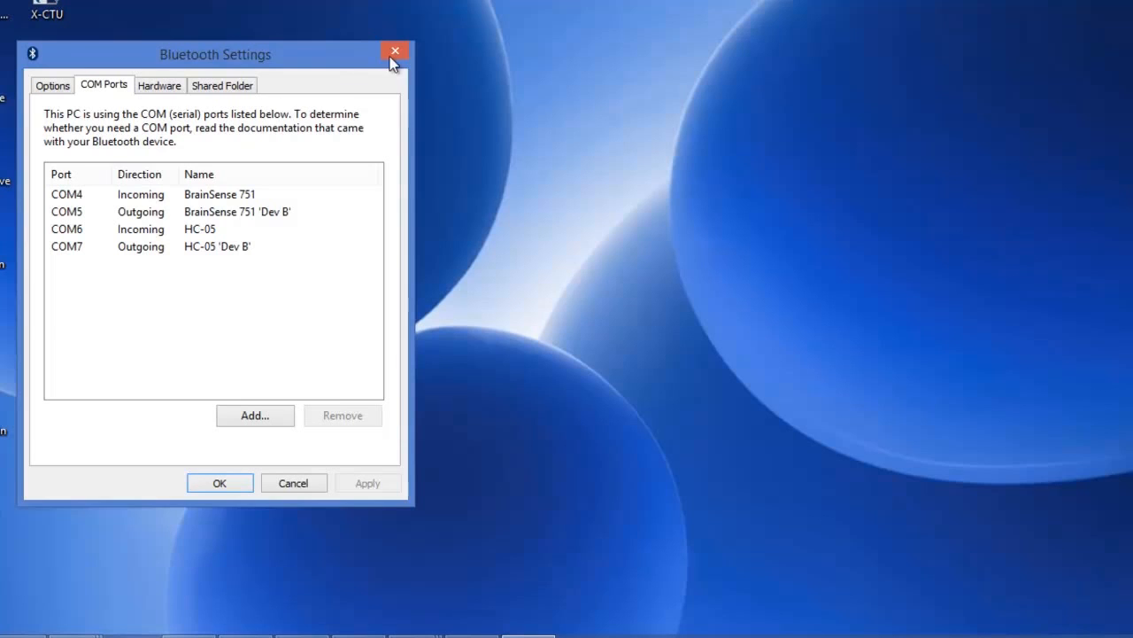
left_click(395, 49)
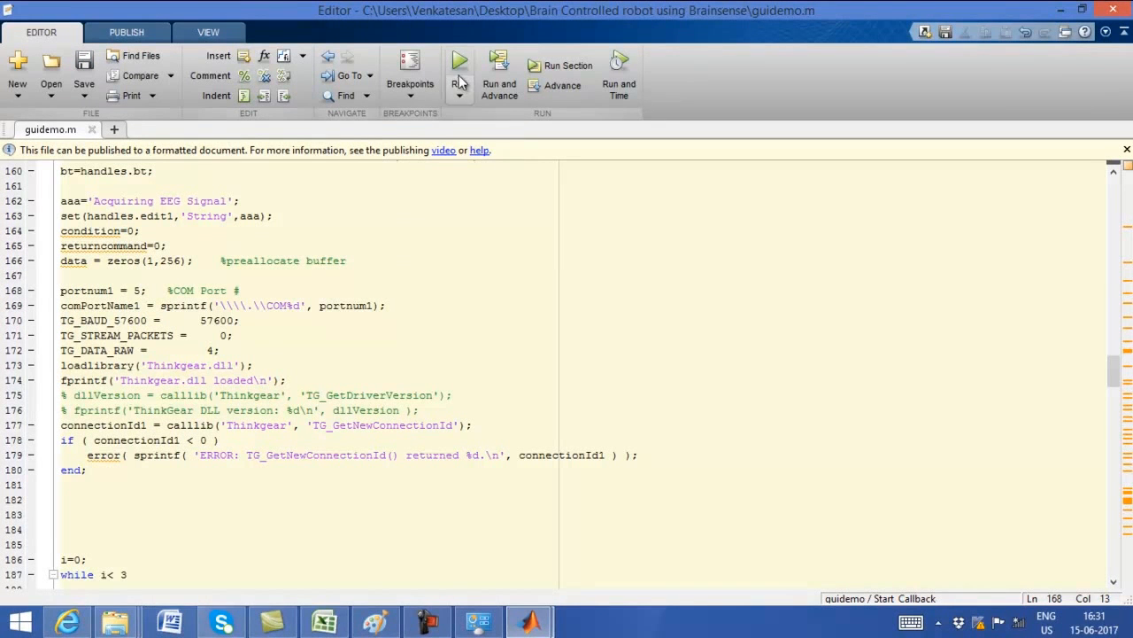
mouse_move(1059, 11)
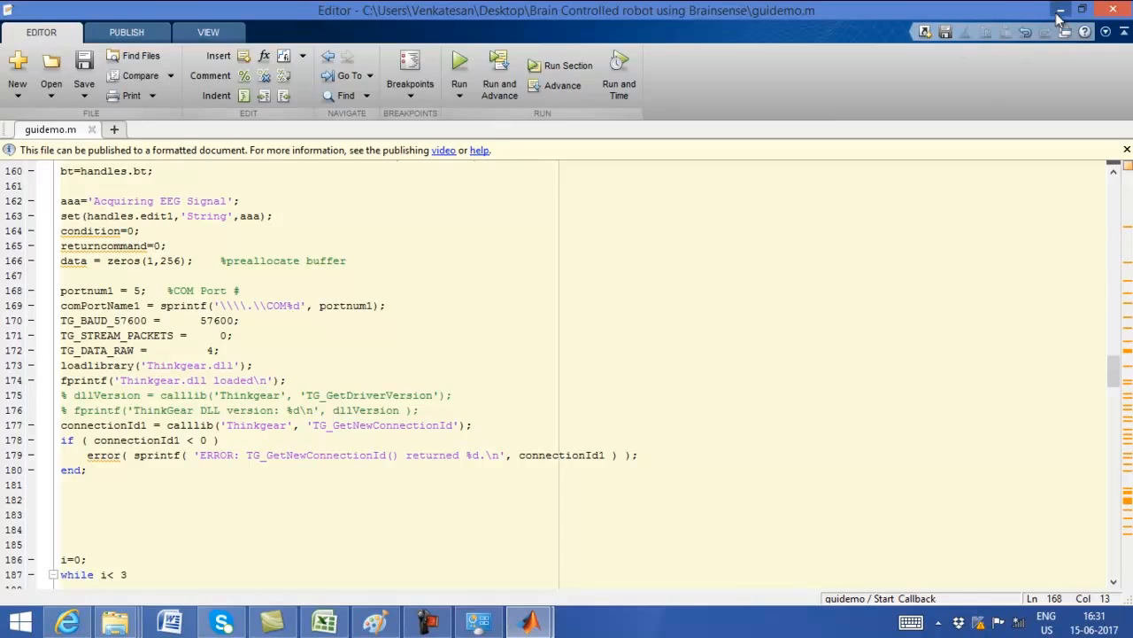
Step: Minimize the editor and start the guidemo blink capture with raw EEG plotting
left_click(1059, 10)
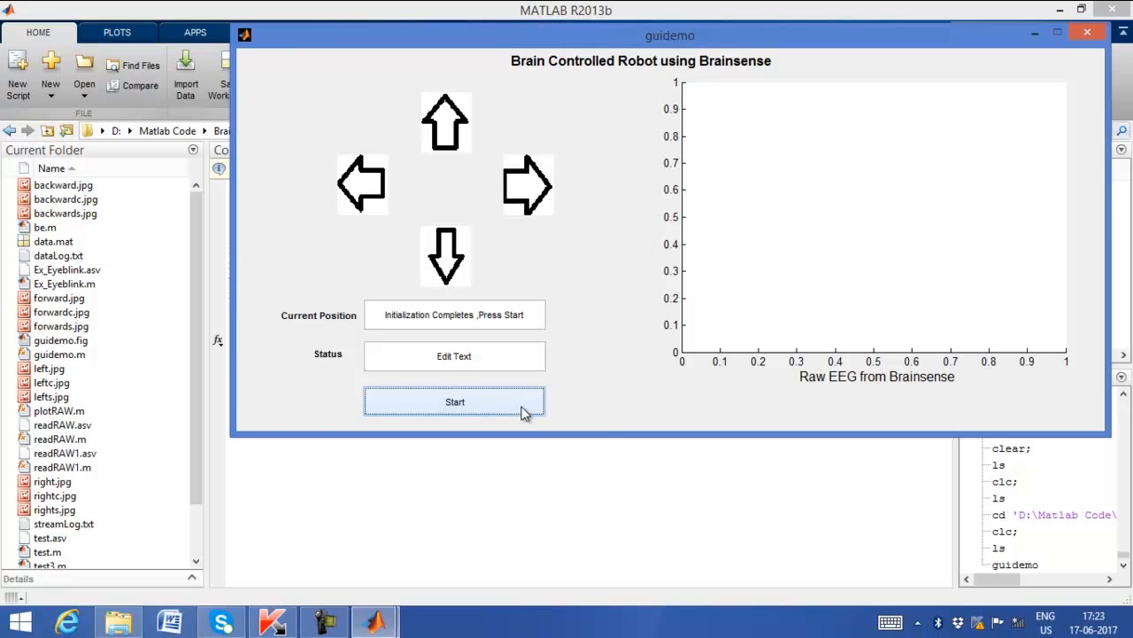
left_click(454, 401)
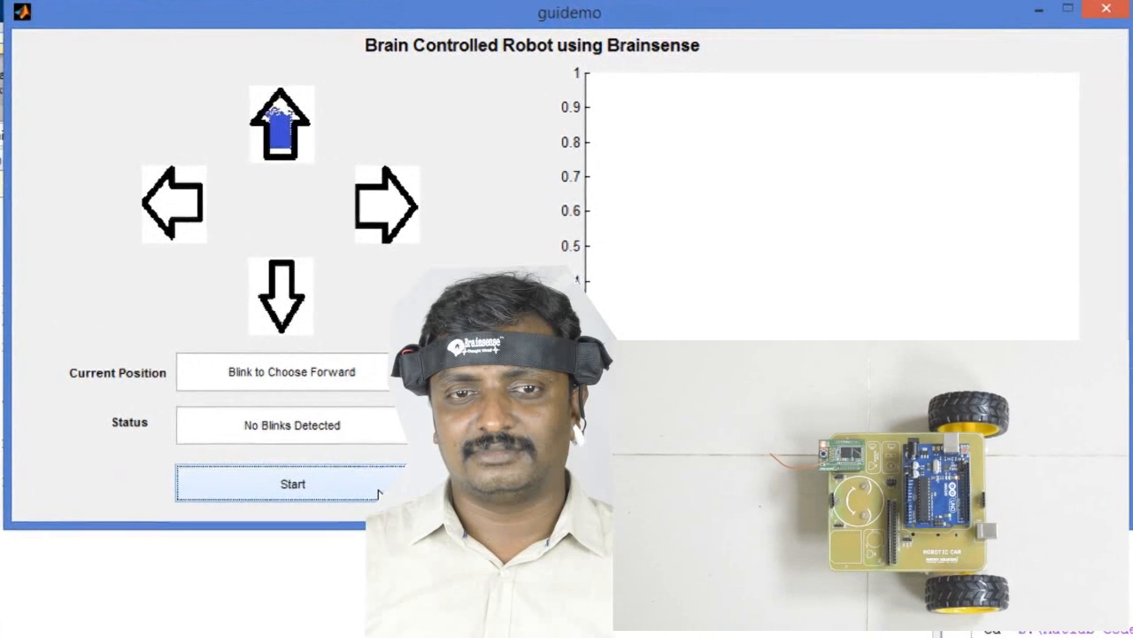
left_click(292, 483)
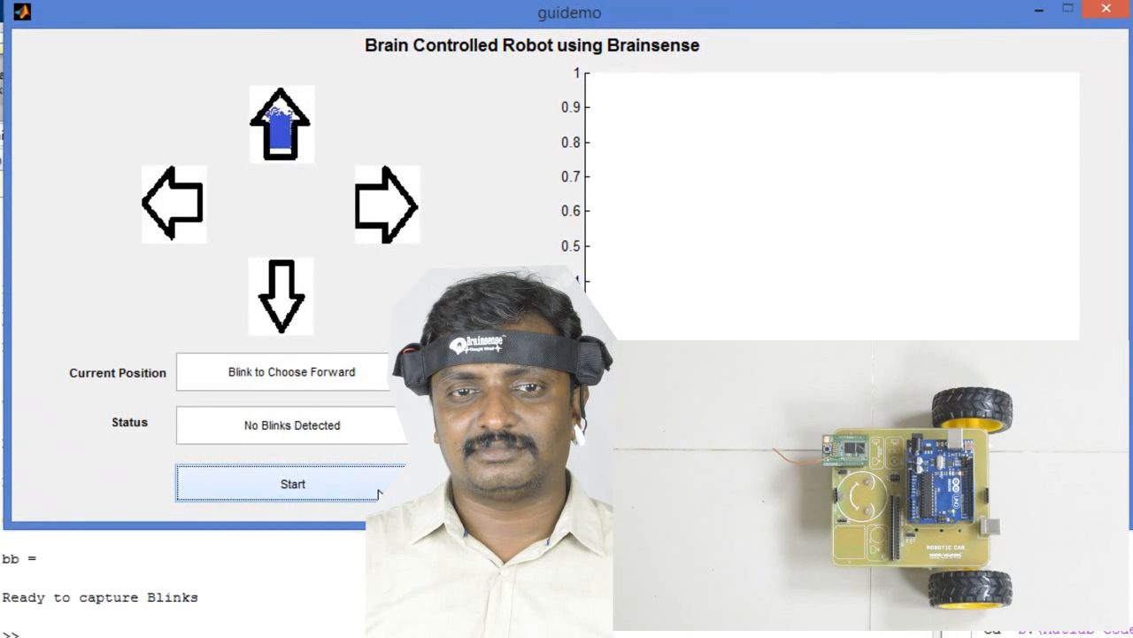
left_click(292, 484)
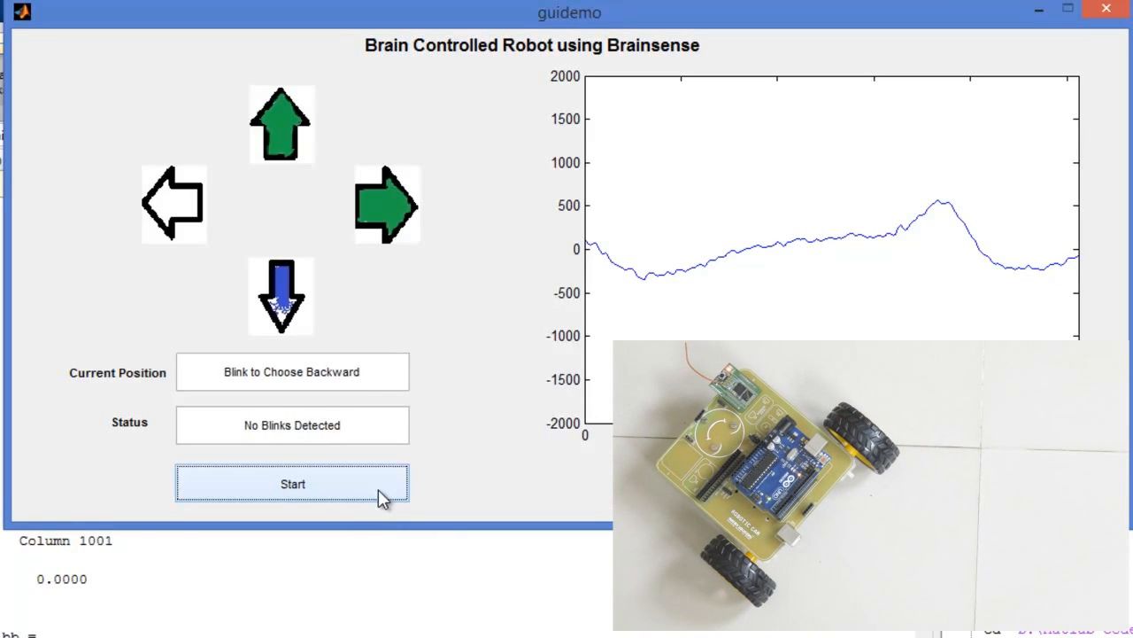
Step: Run repeated Start blink-capture rounds choosing left, forward, right and backward for the robot
left_click(292, 484)
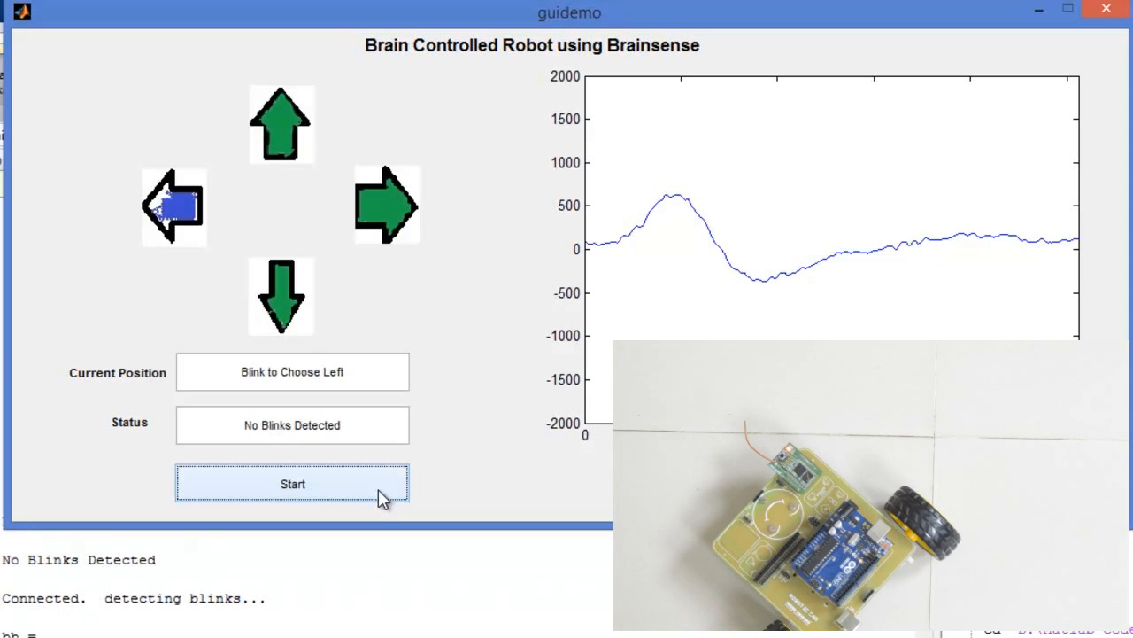
left_click(292, 484)
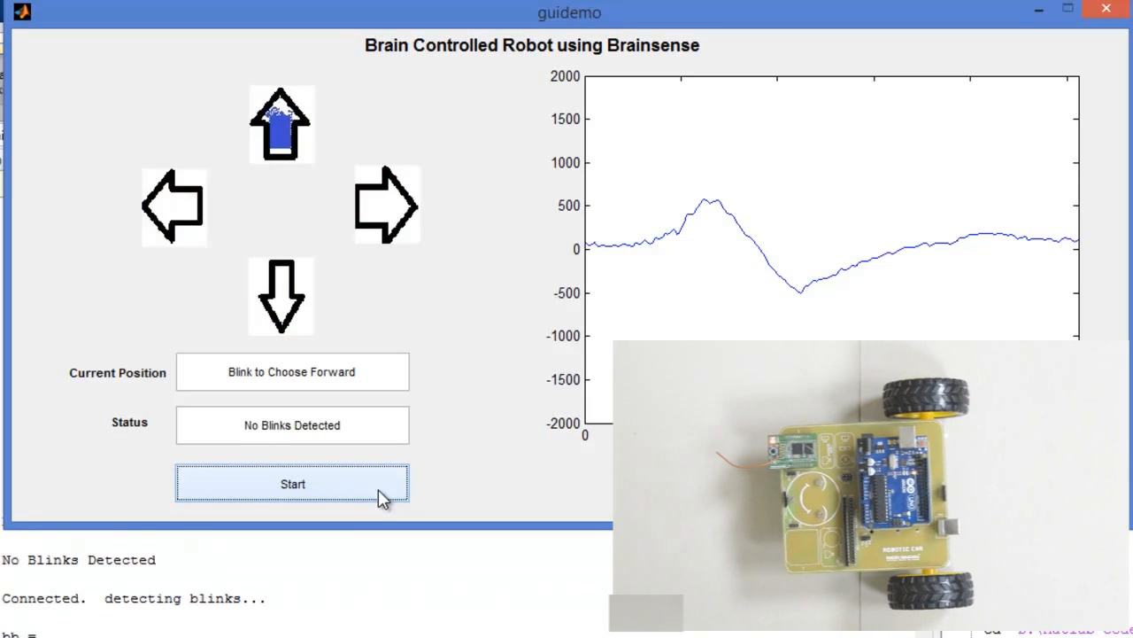
left_click(292, 484)
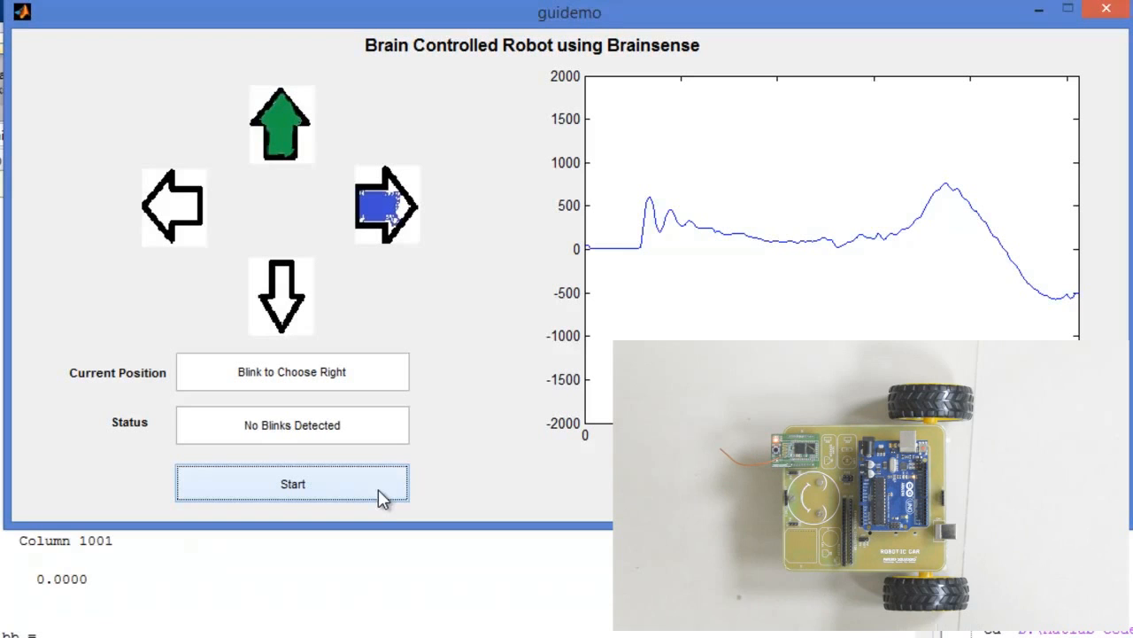
left_click(292, 483)
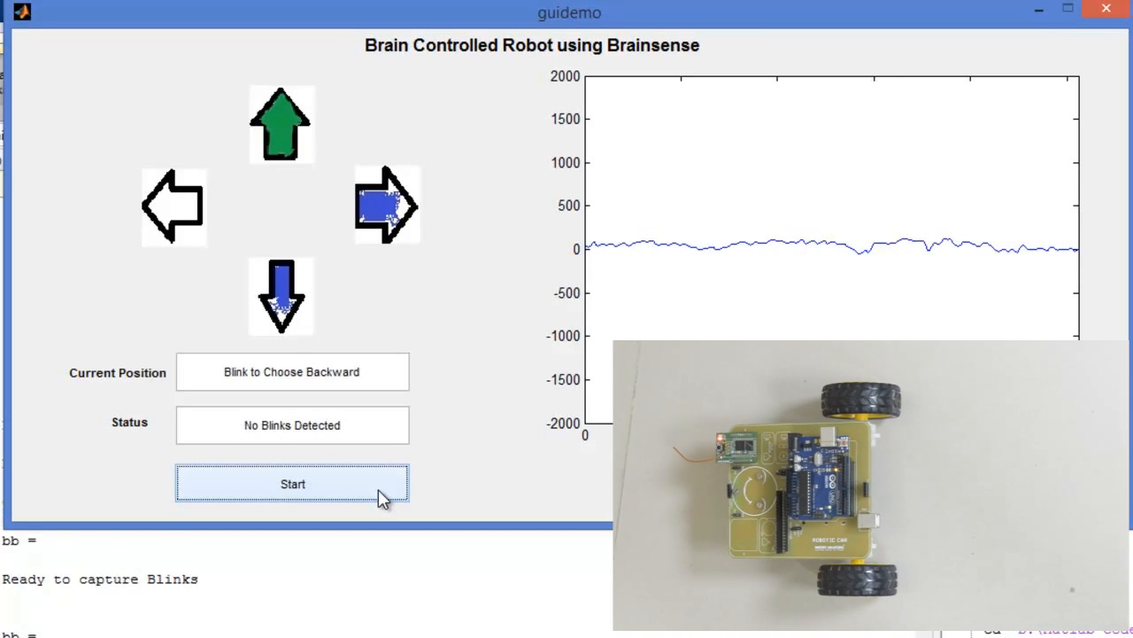
left_click(293, 483)
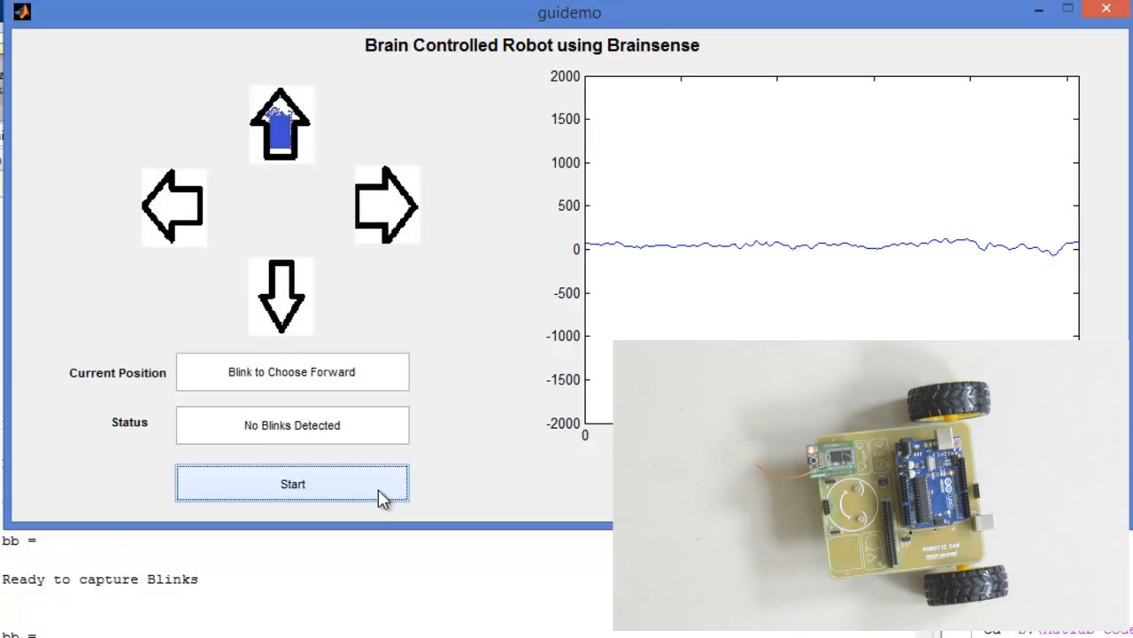
left_click(292, 483)
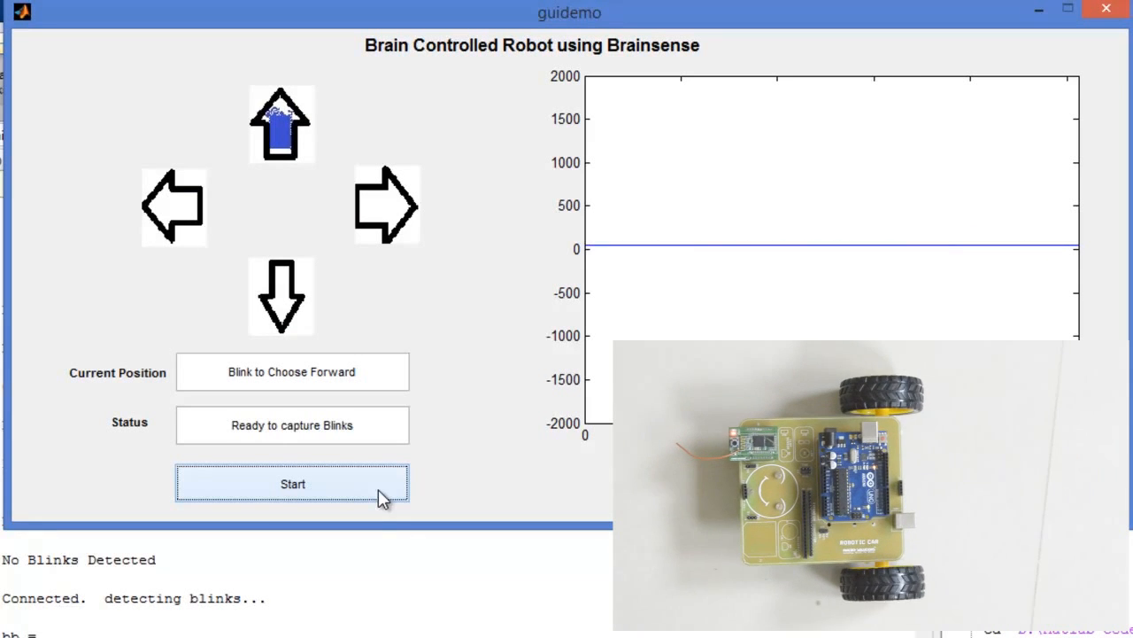
left_click(292, 484)
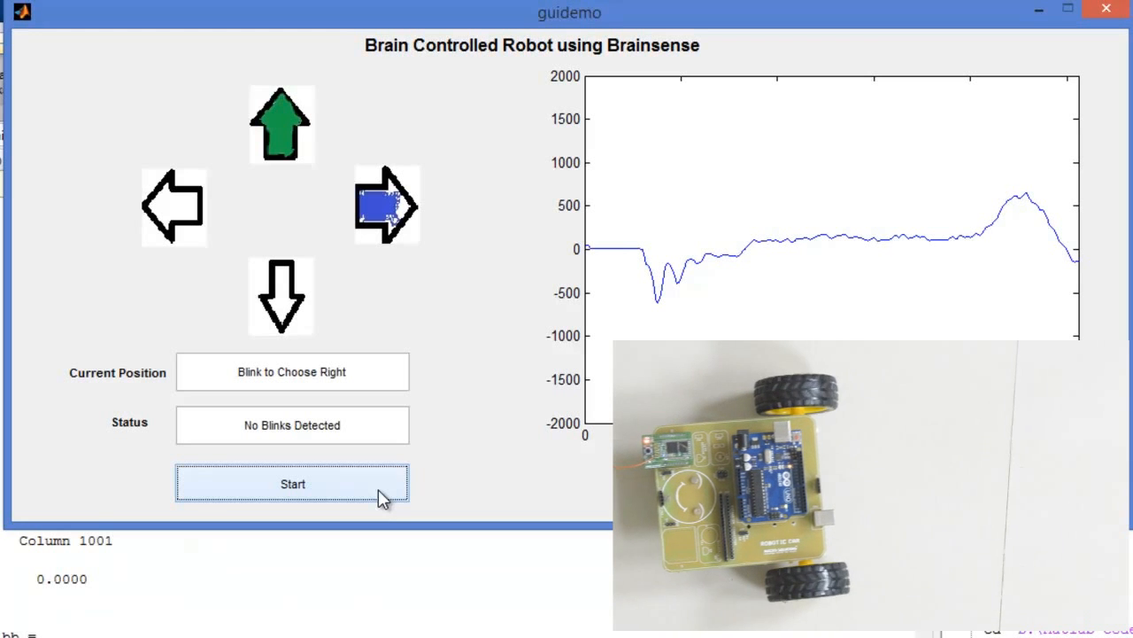
left_click(292, 484)
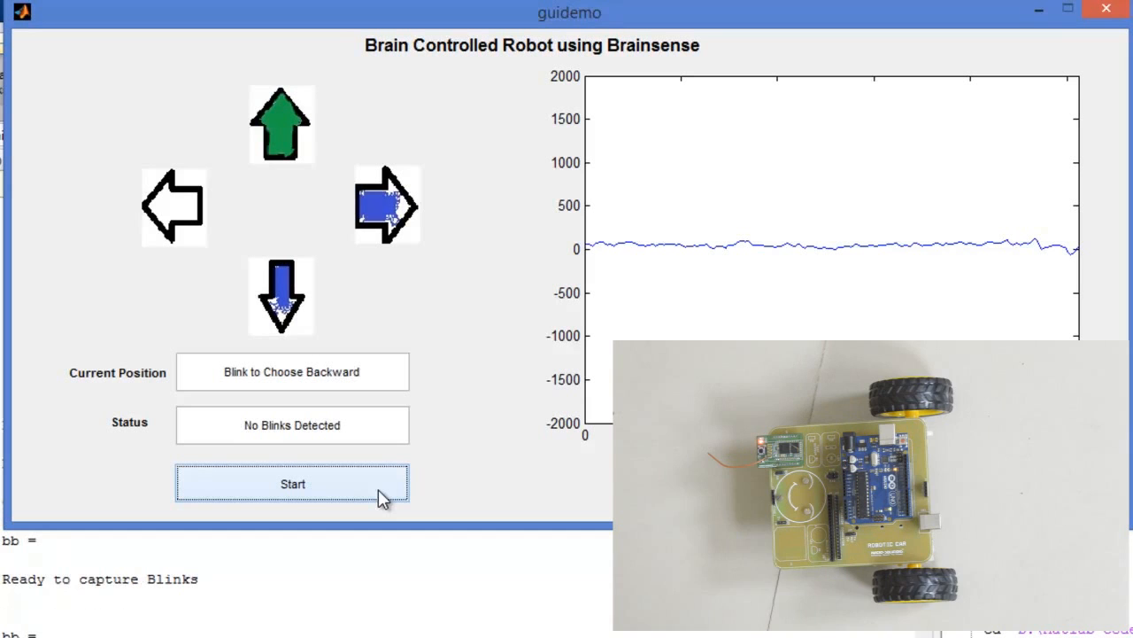
left_click(292, 483)
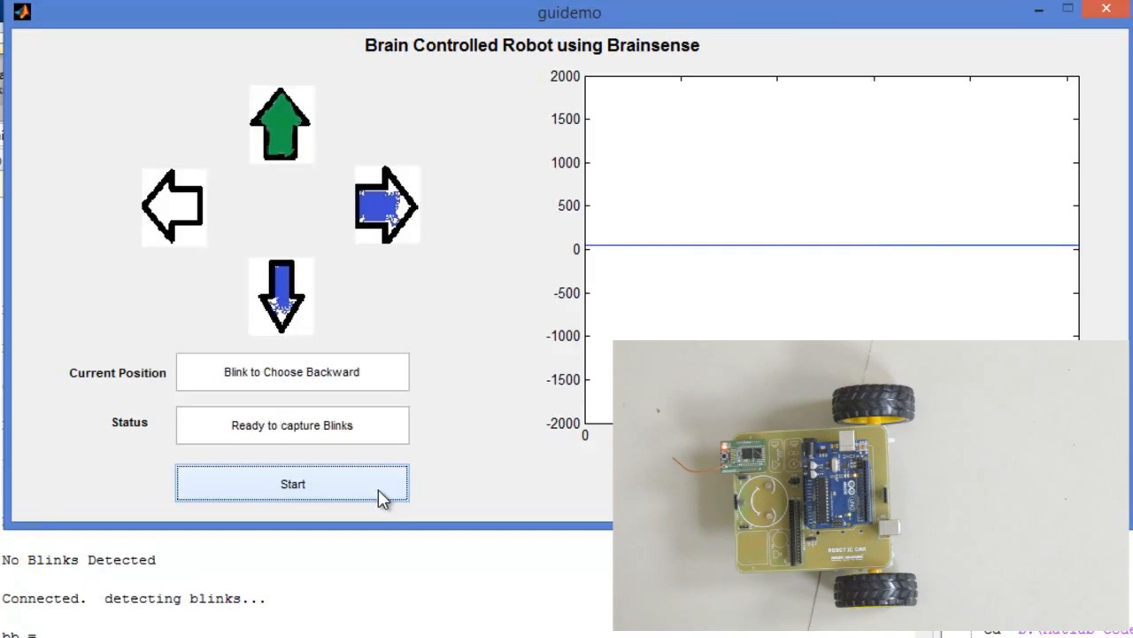